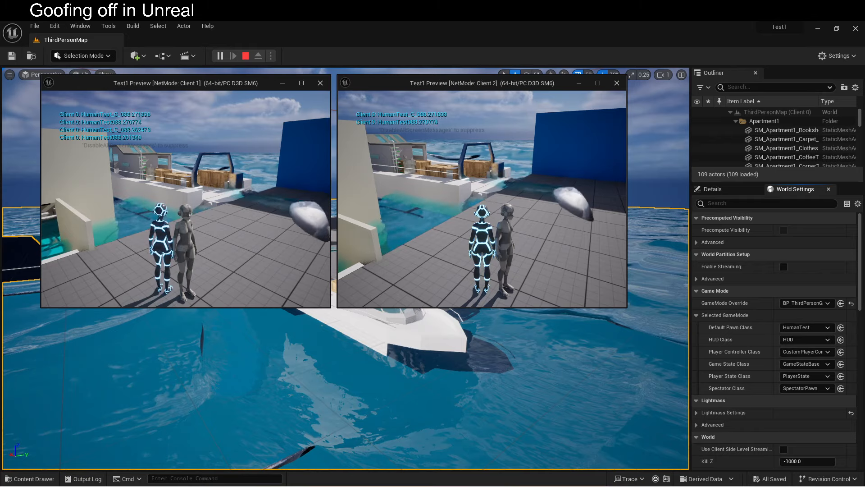
# Step: End the two-client Play In Editor session and return to the ocean level
pyautogui.click(246, 56)
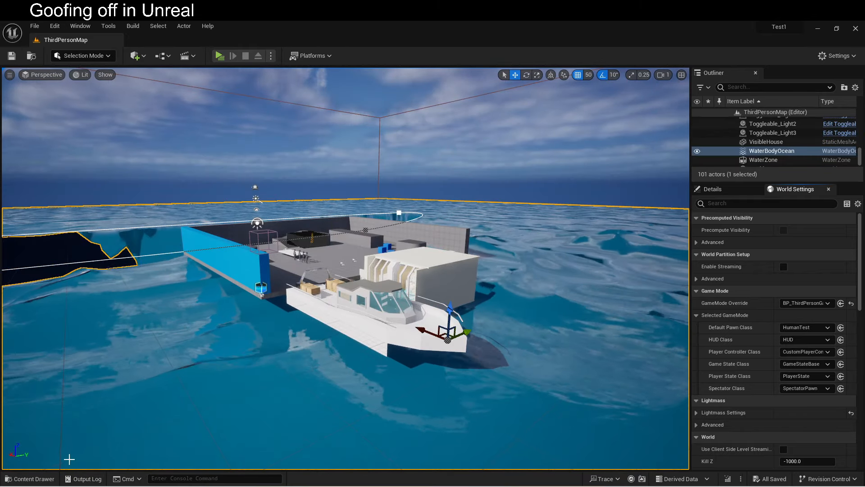
pyautogui.click(29, 478)
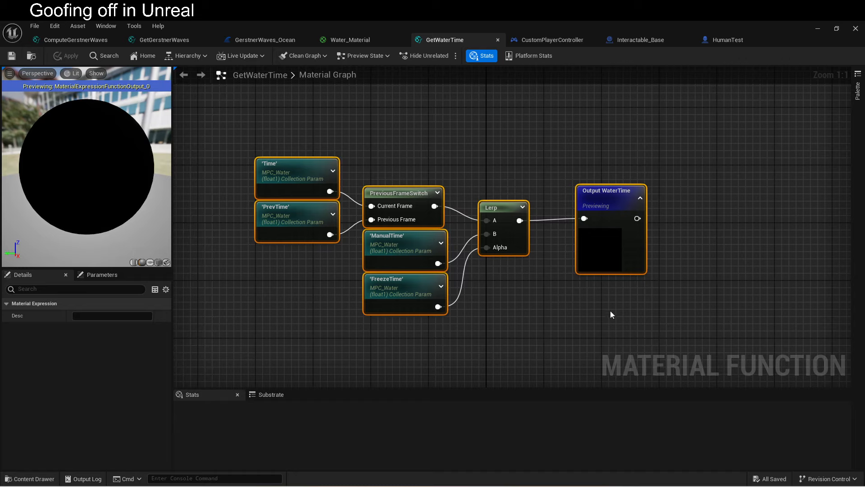
pyautogui.moveTo(524, 139)
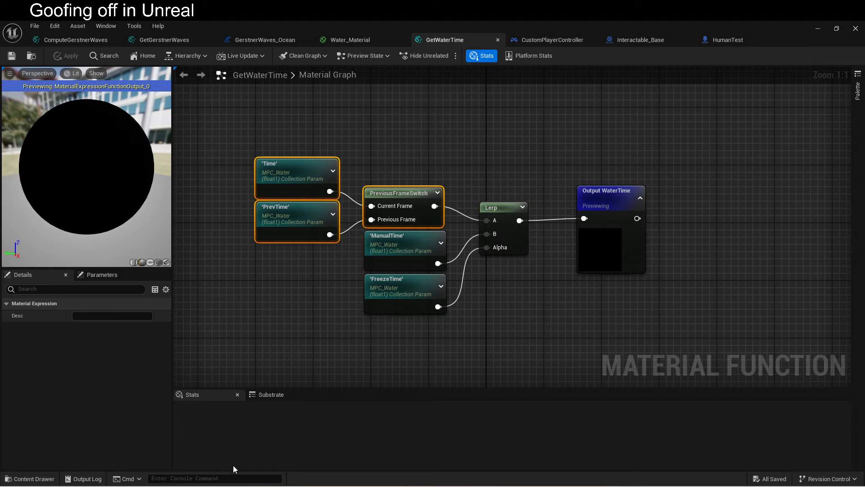
# Step: Select the FreezeTime node in GetWaterTime to inspect its MPC_Water collection parameter
pyautogui.click(502, 207)
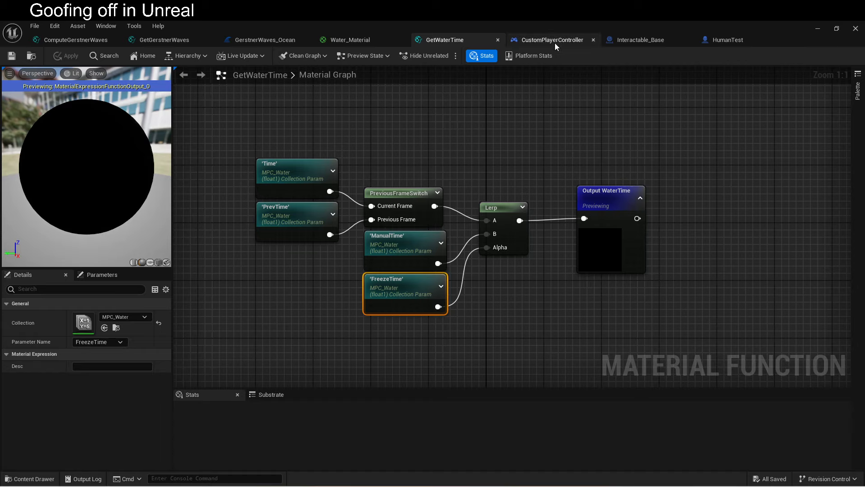
# Step: Switch to the CustomPlayerController Blueprint to view its Time sync Event Graph logic
pyautogui.click(550, 39)
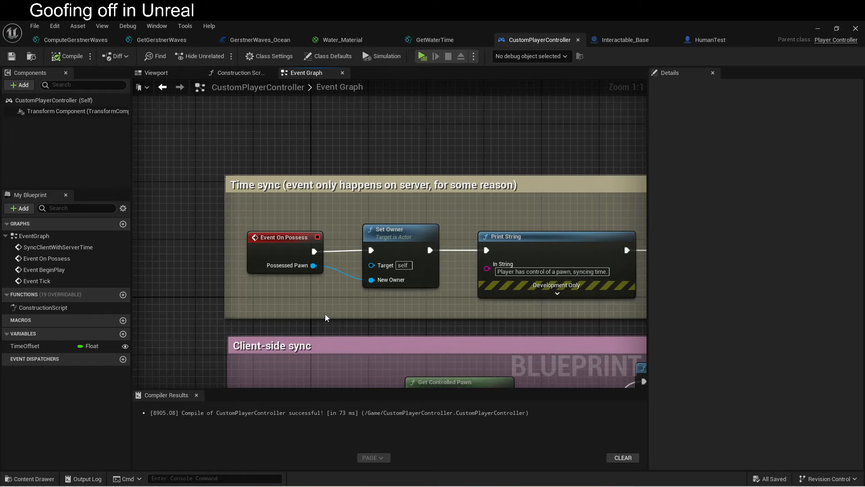
pyautogui.moveTo(289, 227)
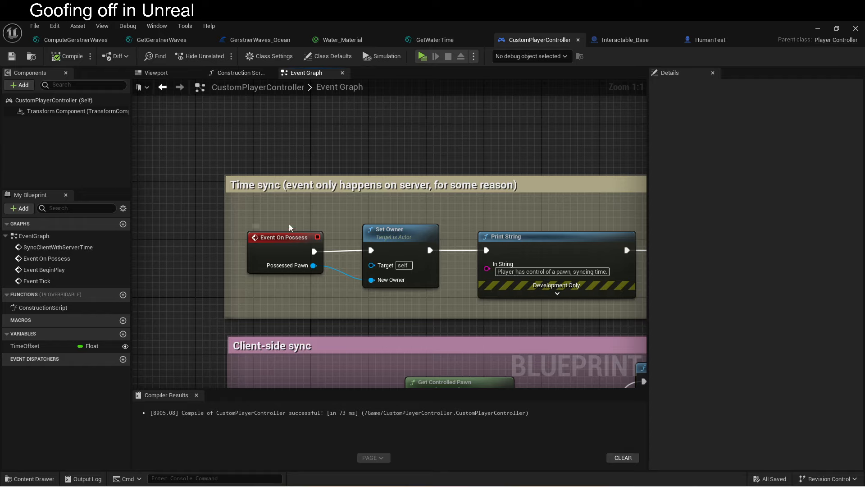
pyautogui.moveTo(308, 292)
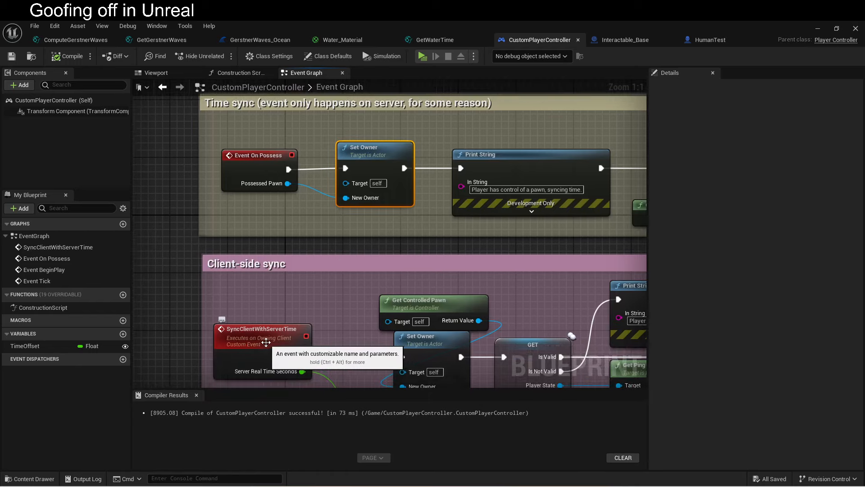
pyautogui.moveTo(357, 236)
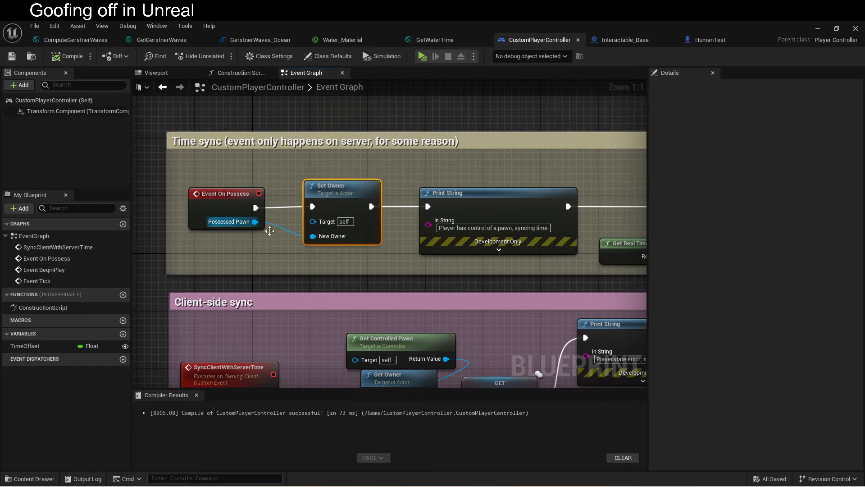
pyautogui.moveTo(328, 244)
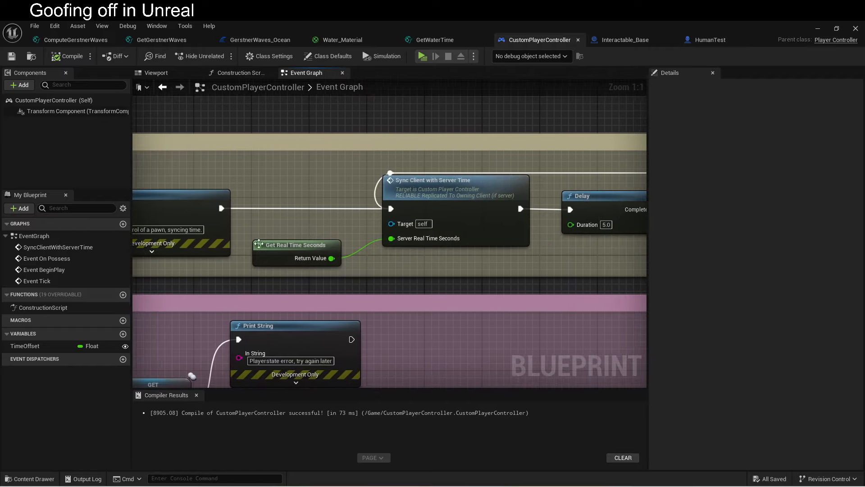
pyautogui.moveTo(296, 248)
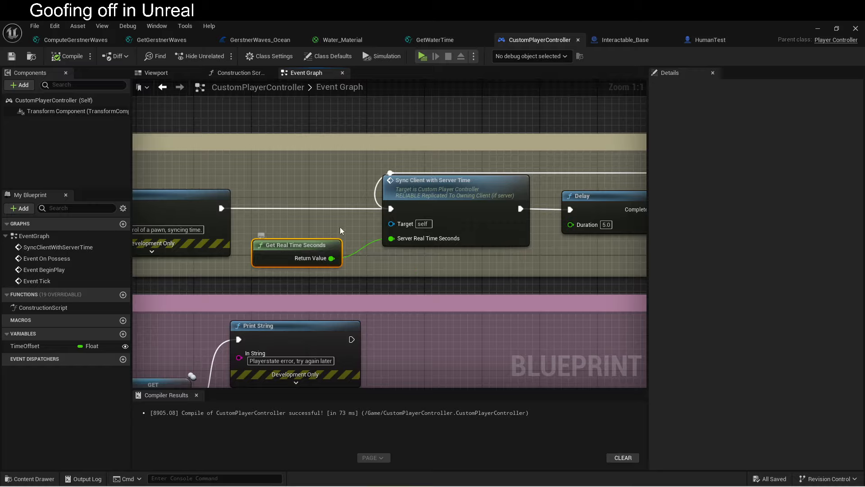
pyautogui.moveTo(430, 190)
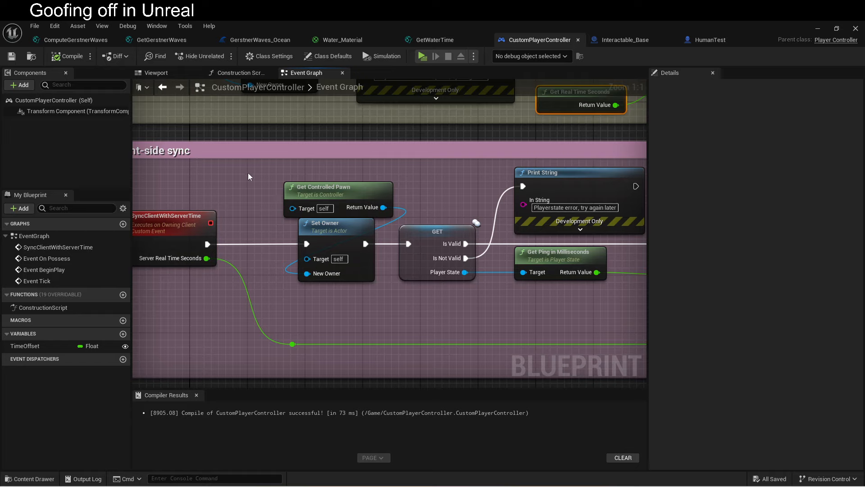
pyautogui.moveTo(249, 175); pyautogui.dragTo(391, 292)
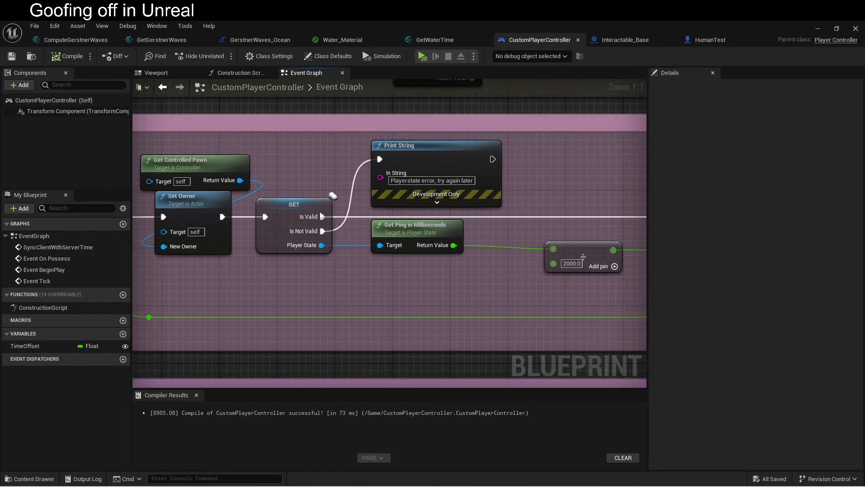
pyautogui.moveTo(329, 259)
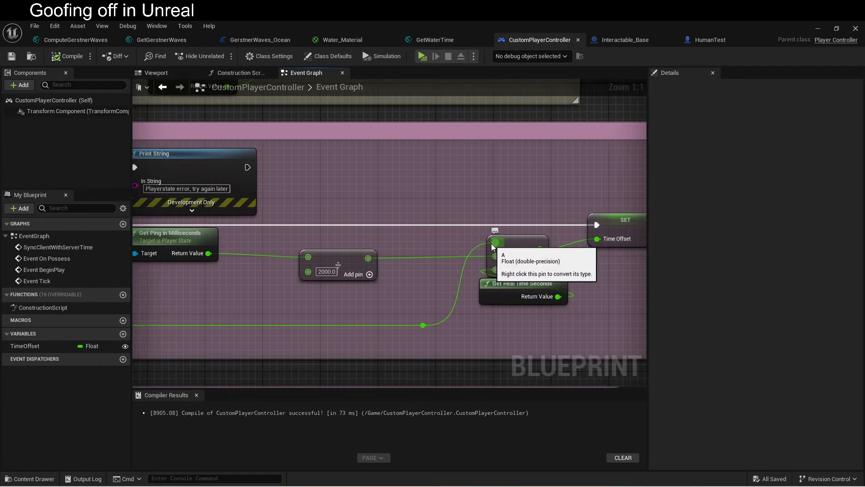
pyautogui.moveTo(538, 290)
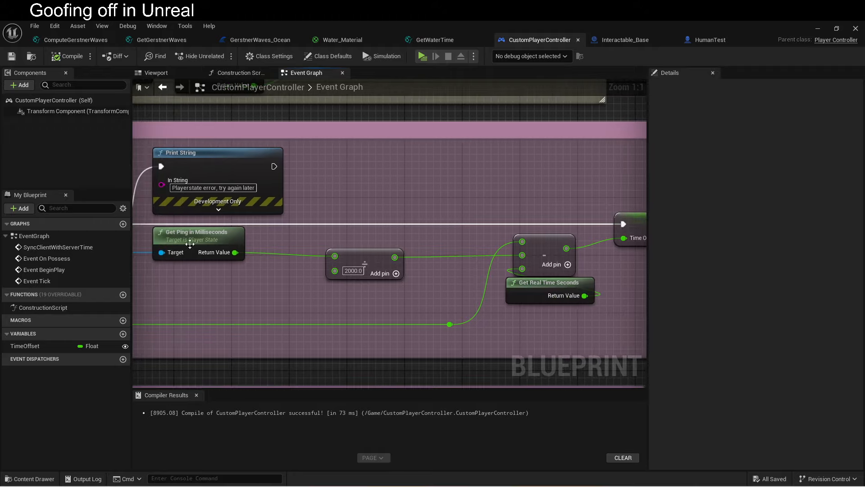
pyautogui.moveTo(314, 228)
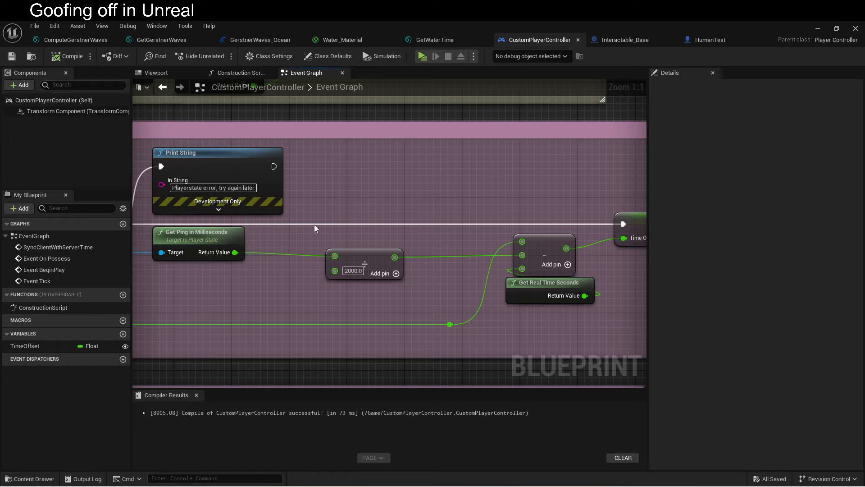
pyautogui.moveTo(290, 245)
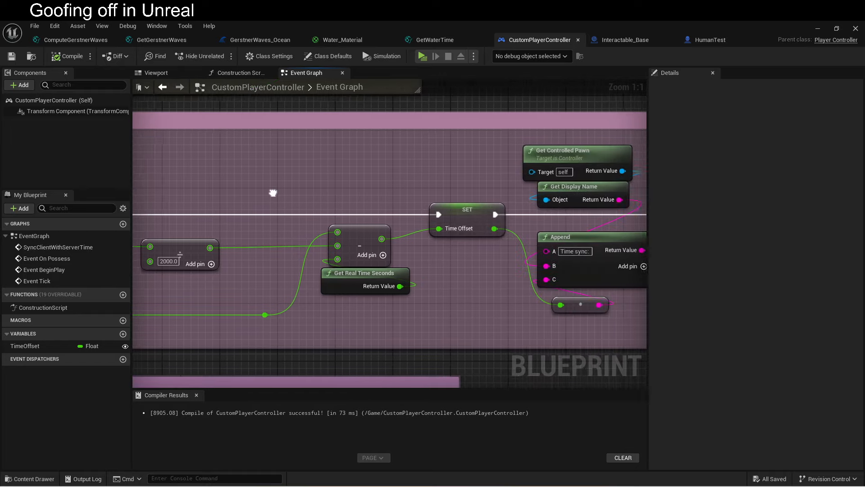
pyautogui.moveTo(273, 192); pyautogui.dragTo(326, 329)
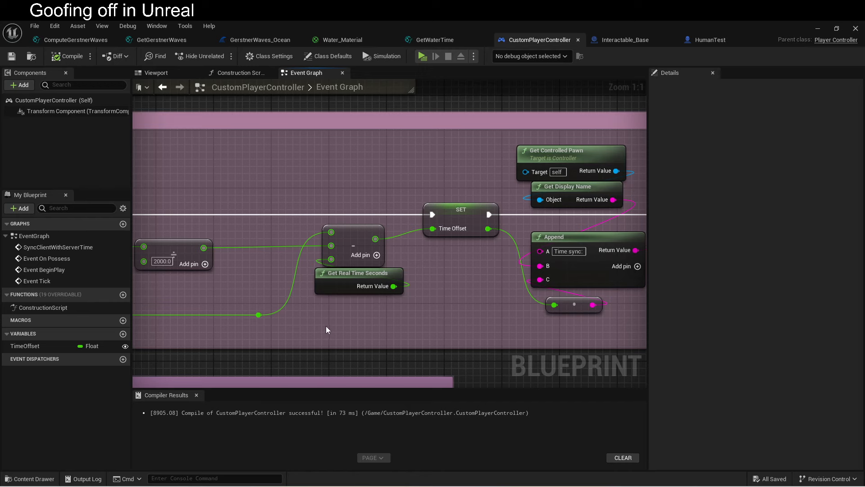
pyautogui.scroll(-3)
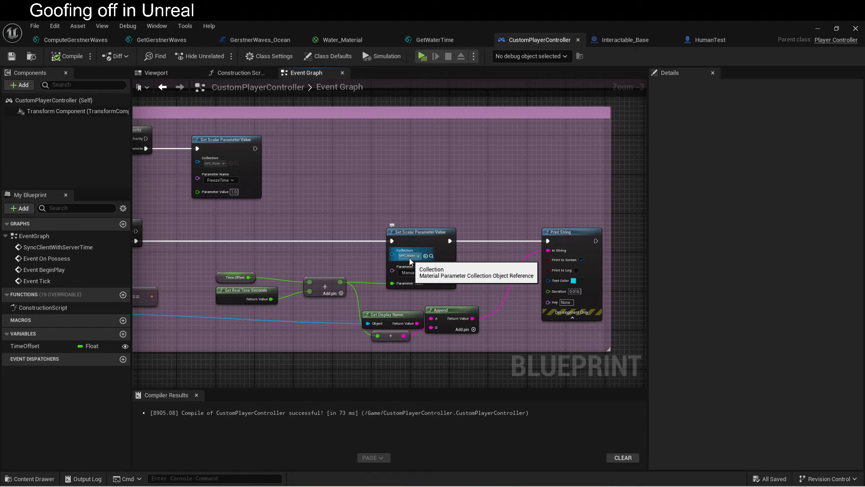
pyautogui.moveTo(303, 238)
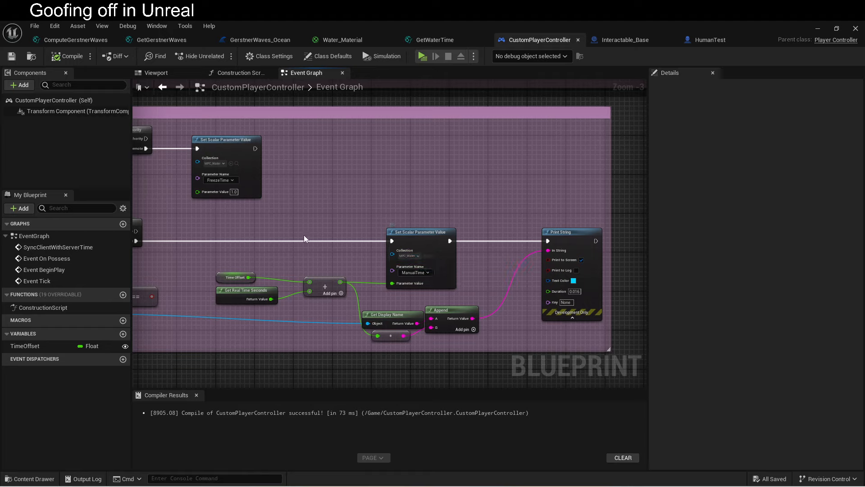
pyautogui.moveTo(356, 329)
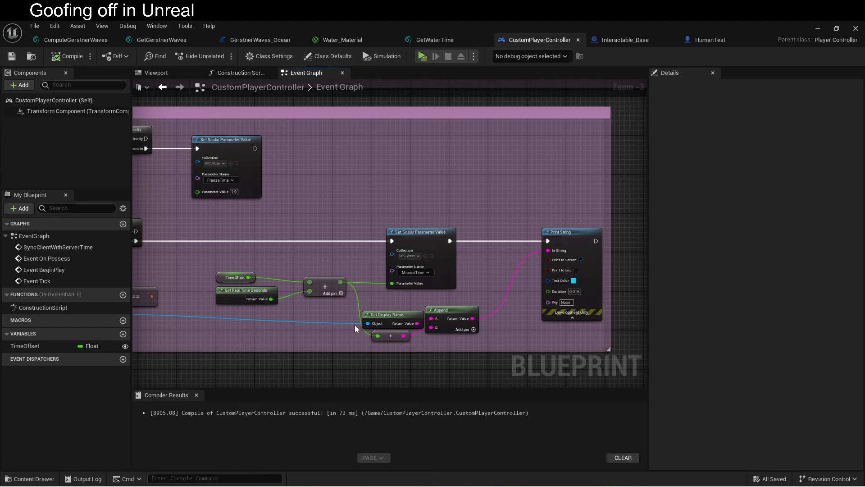
pyautogui.moveTo(369, 206)
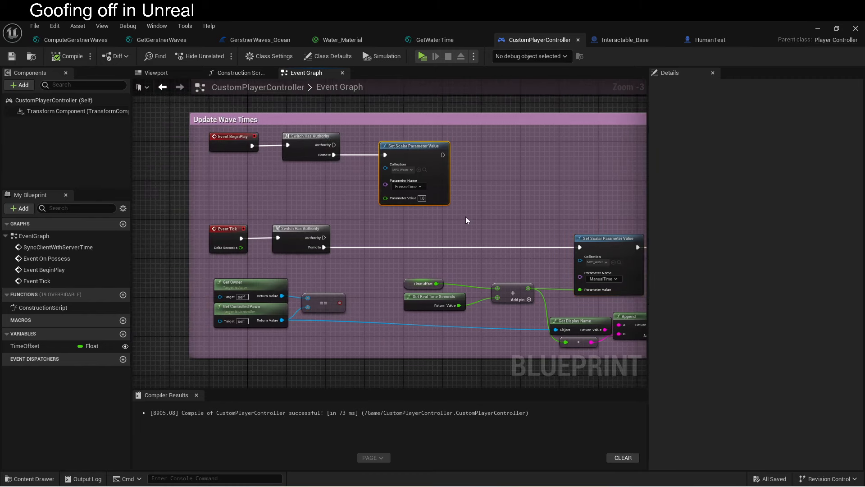
pyautogui.moveTo(347, 171); pyautogui.dragTo(467, 224)
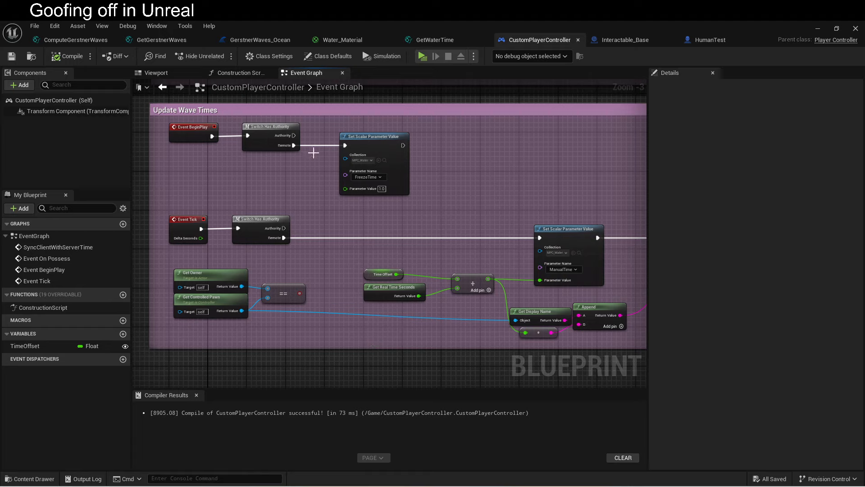
pyautogui.moveTo(626, 238)
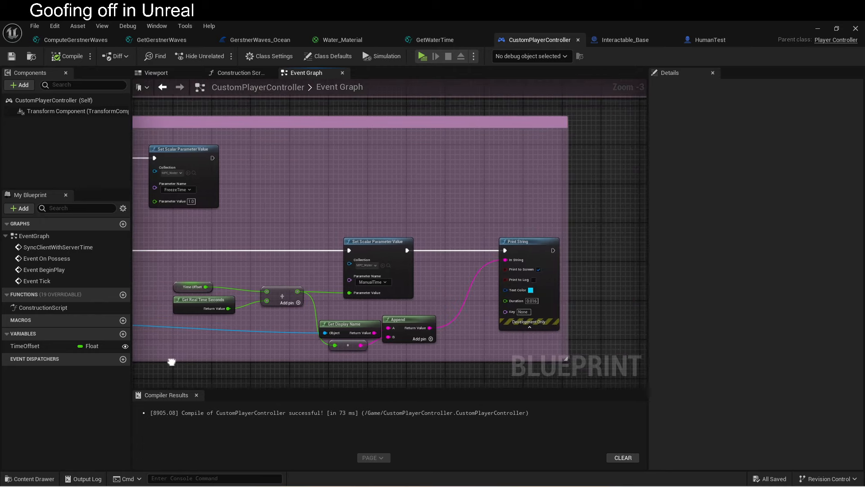
# Step: Start a two-client multiplayer play session of the ThirdPersonMap ocean level
pyautogui.scroll(-3)
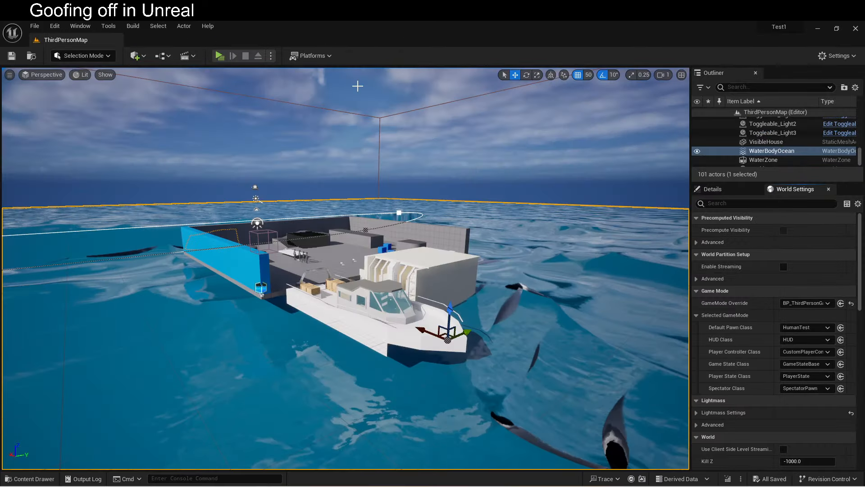
pyautogui.click(219, 56)
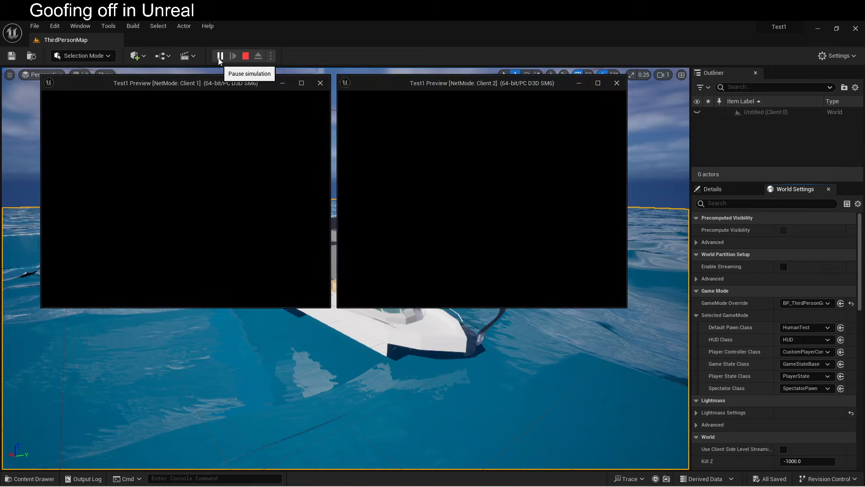